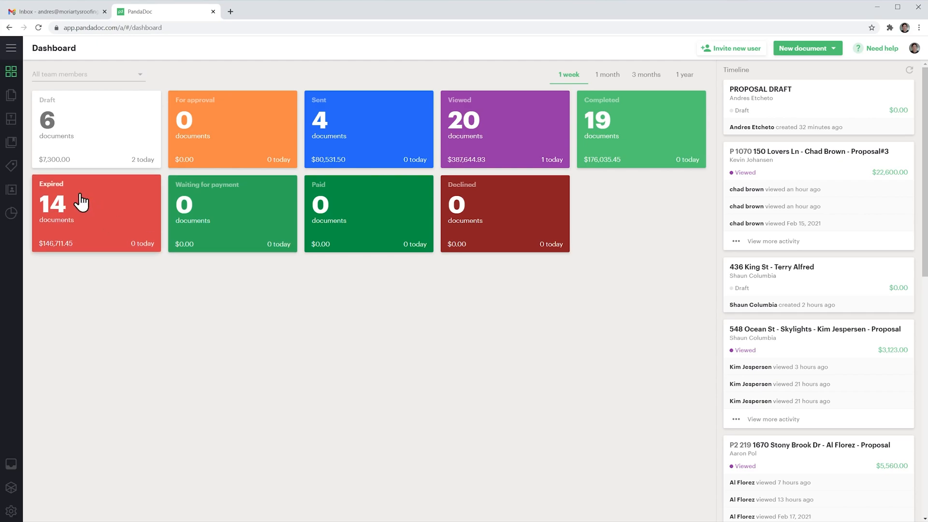
Step: Create a new blank Content item from the Content Library's Create menu
click(11, 142)
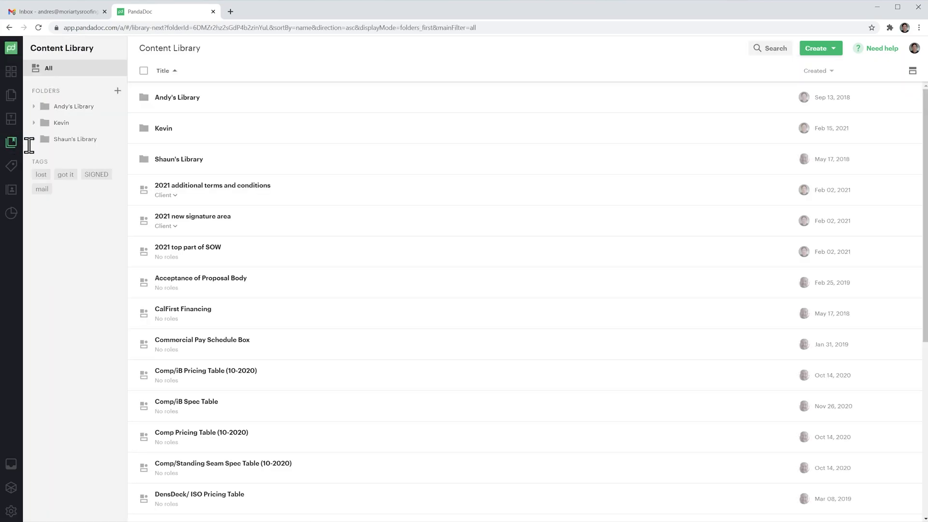
mouse_move(820, 48)
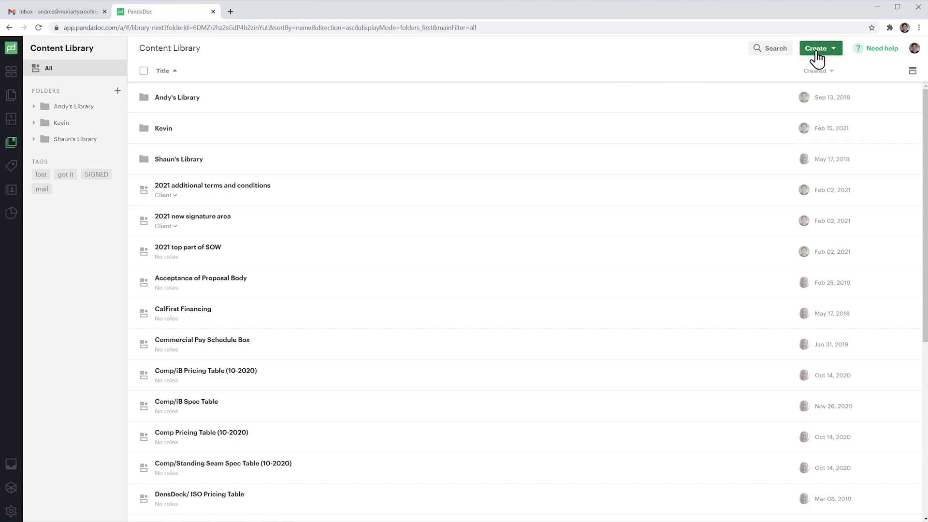
click(819, 48)
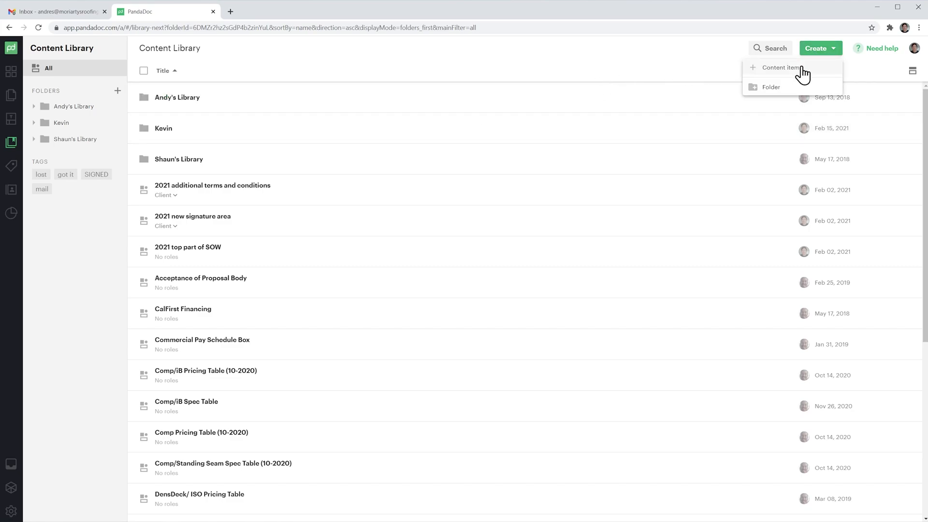
click(780, 67)
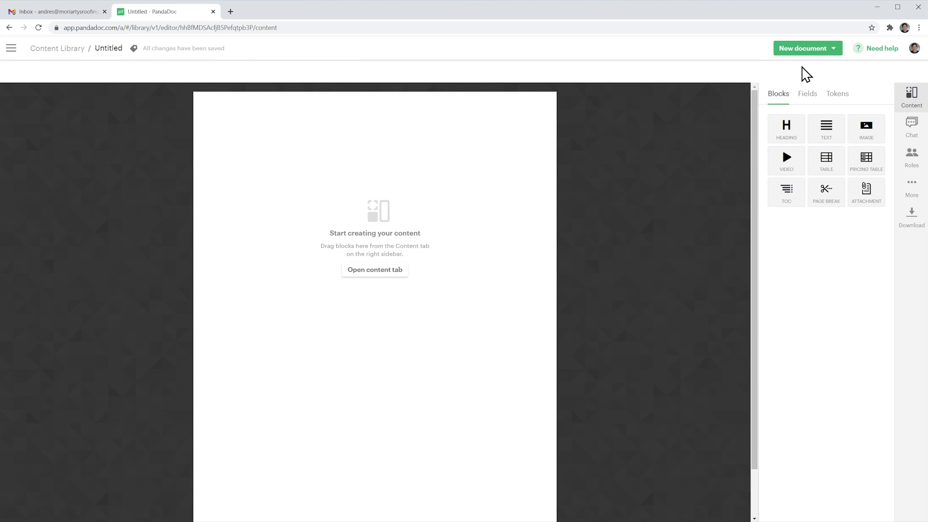
mouse_move(854, 116)
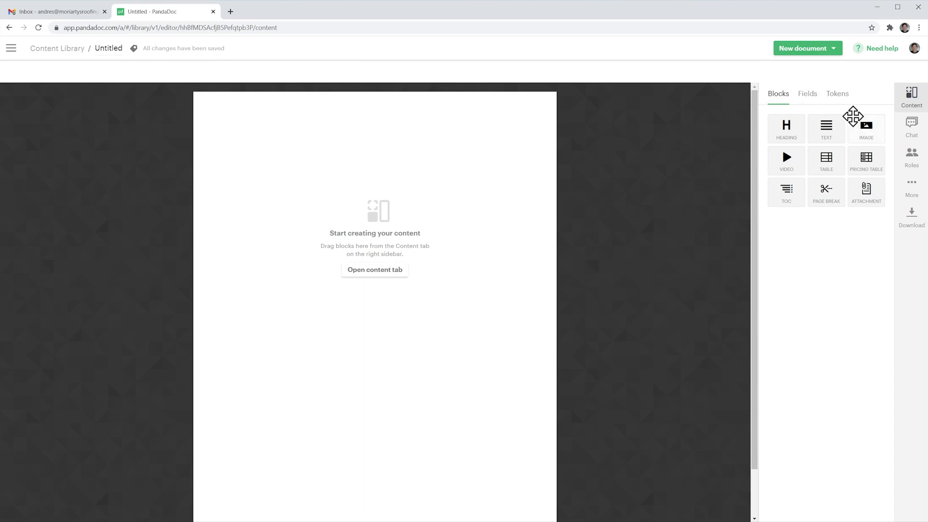
Step: Place an Image block on the empty page and set it to the Three-image layout
drag(867, 126, 407, 170)
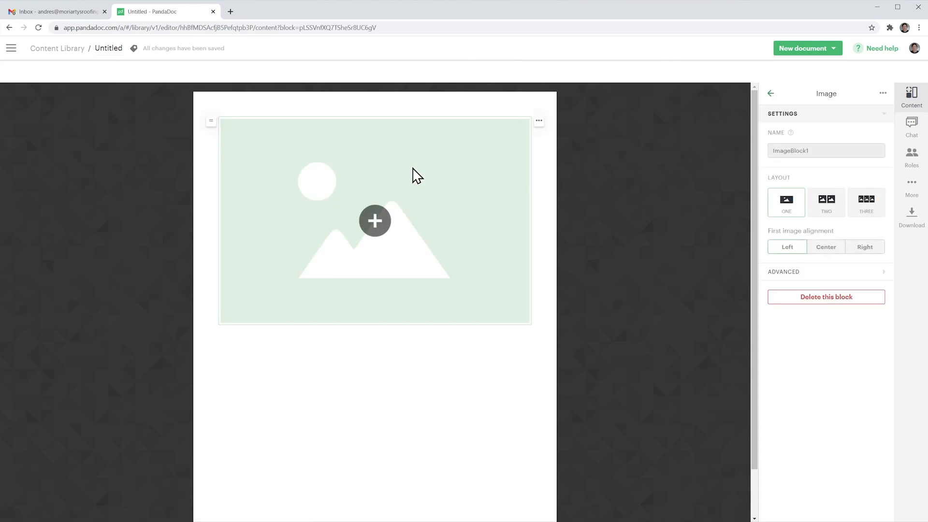
mouse_move(766, 225)
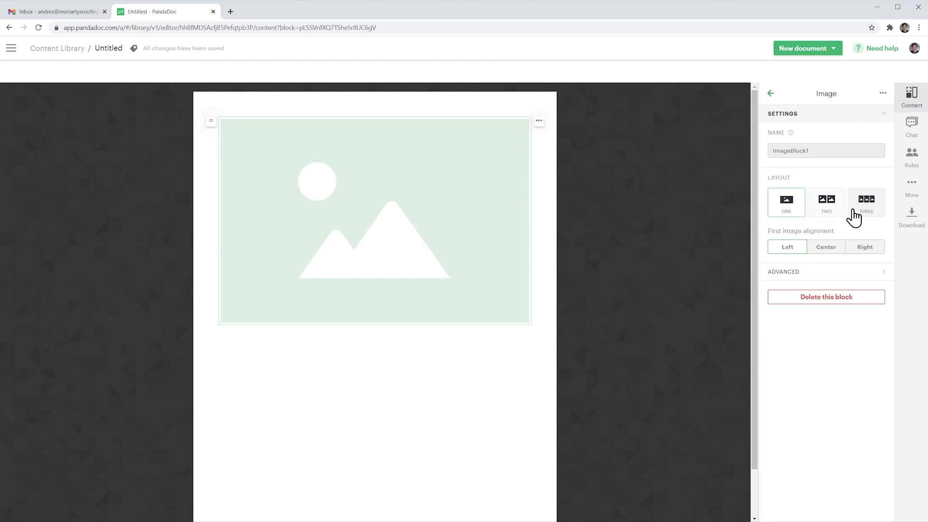
click(865, 201)
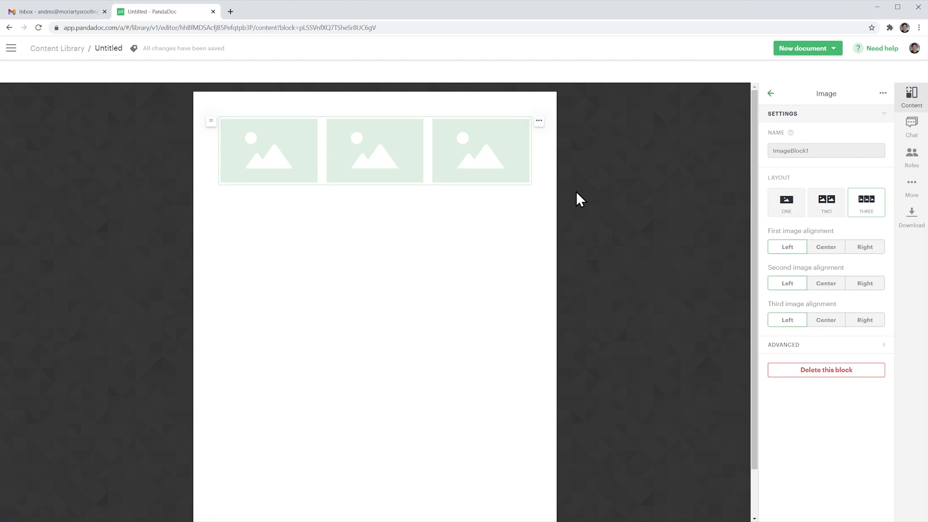
mouse_move(268, 151)
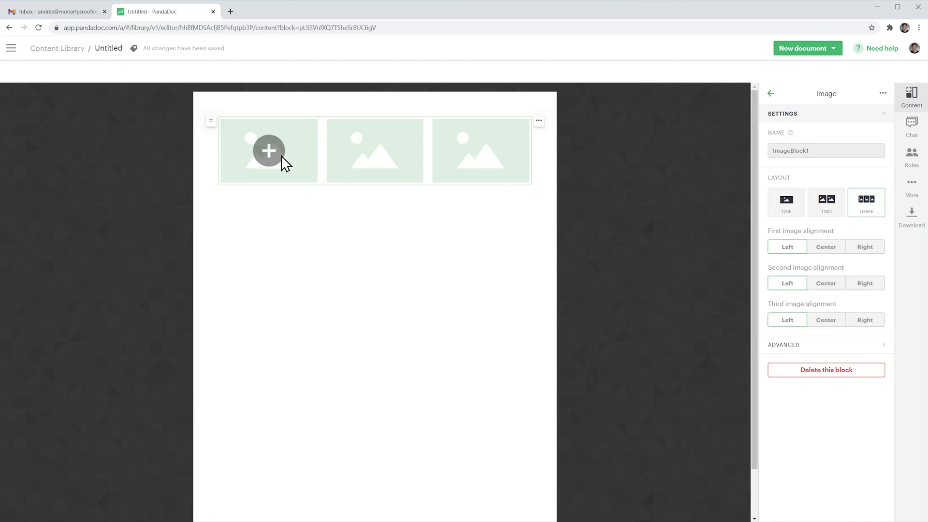
Step: Fill the first image slot with the uploaded photo '01'
click(268, 150)
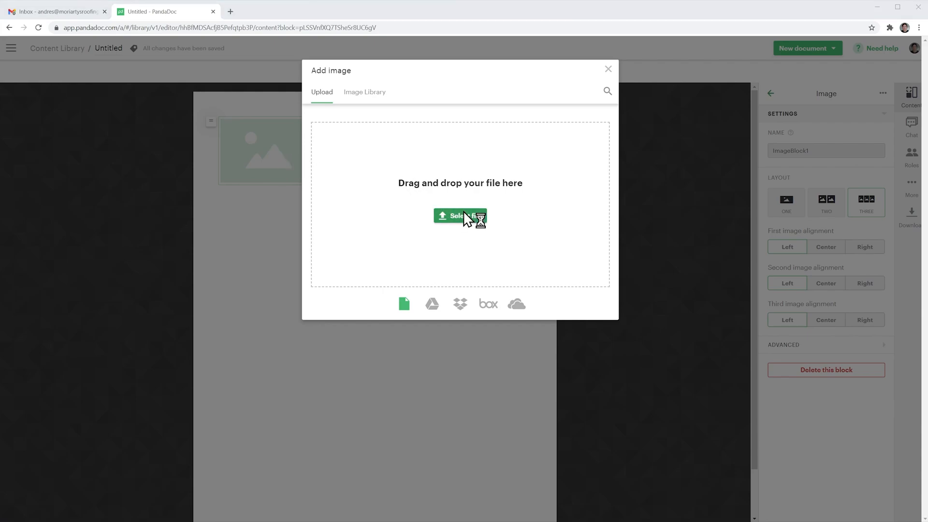
click(460, 216)
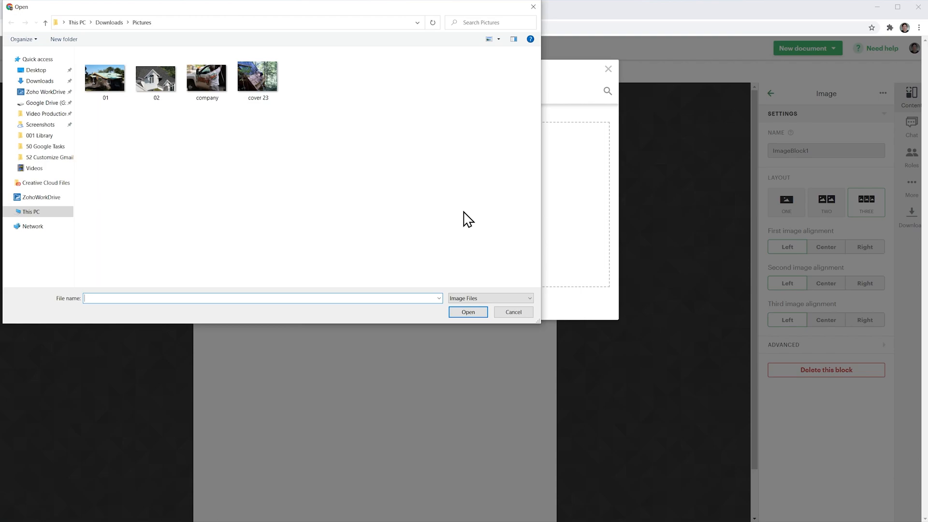
mouse_move(340, 207)
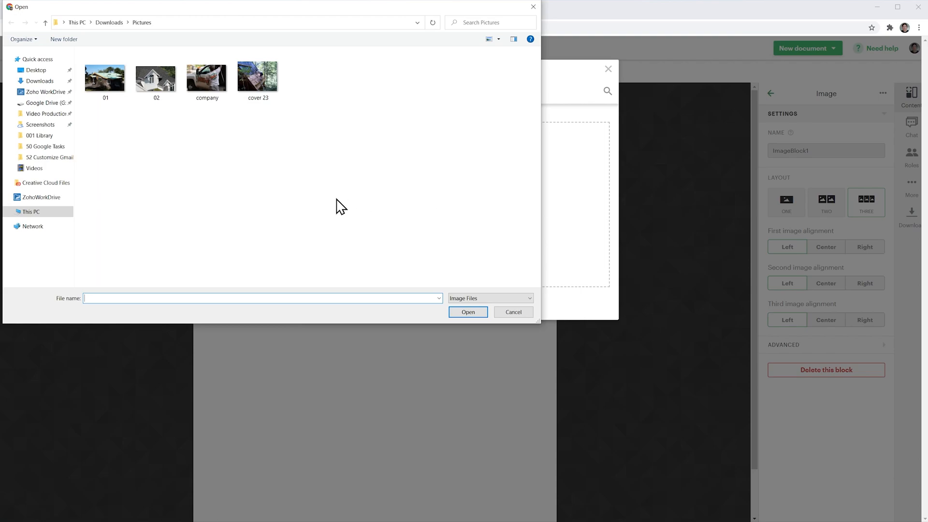
click(106, 78)
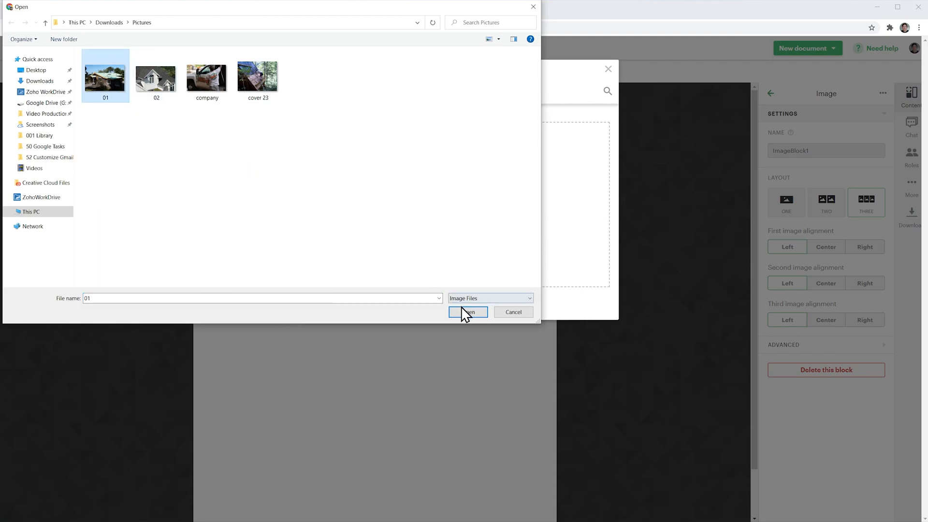
click(467, 312)
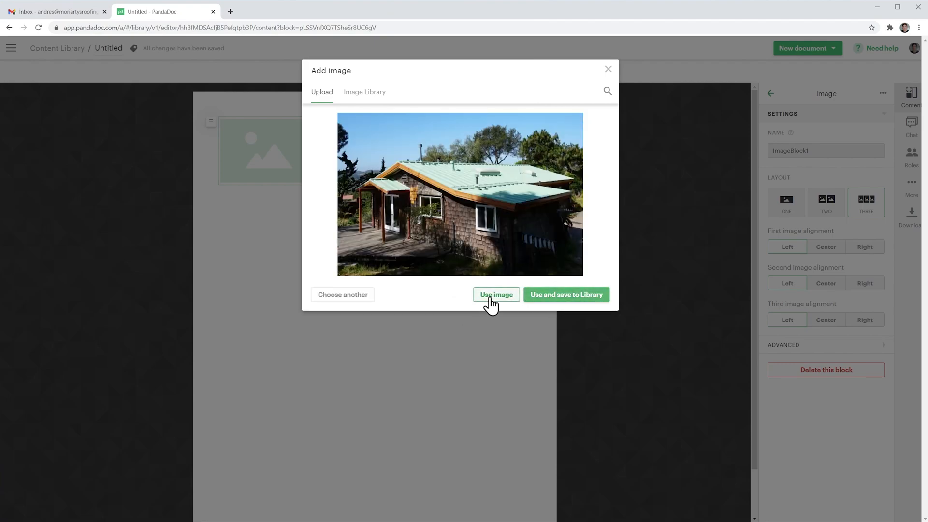
click(496, 295)
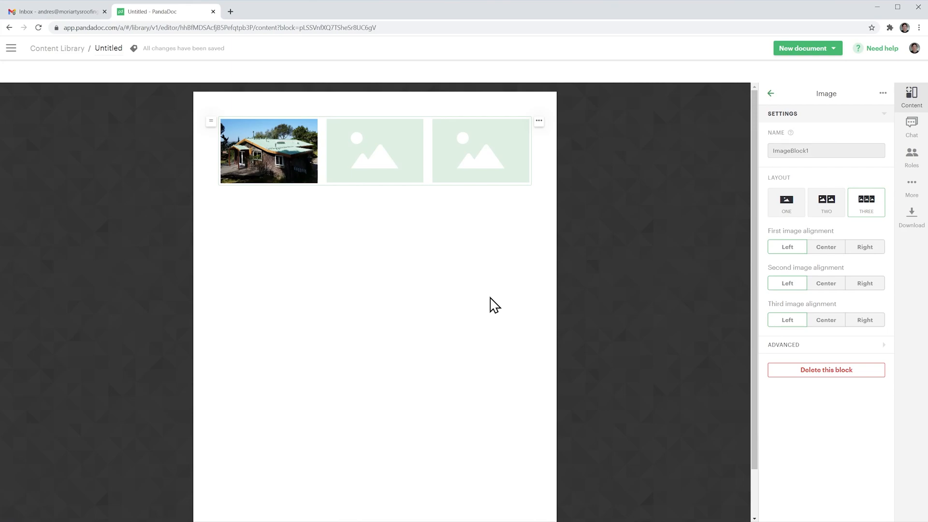
Step: Fill another image slot with the uploaded photo 'cover 23'
click(374, 151)
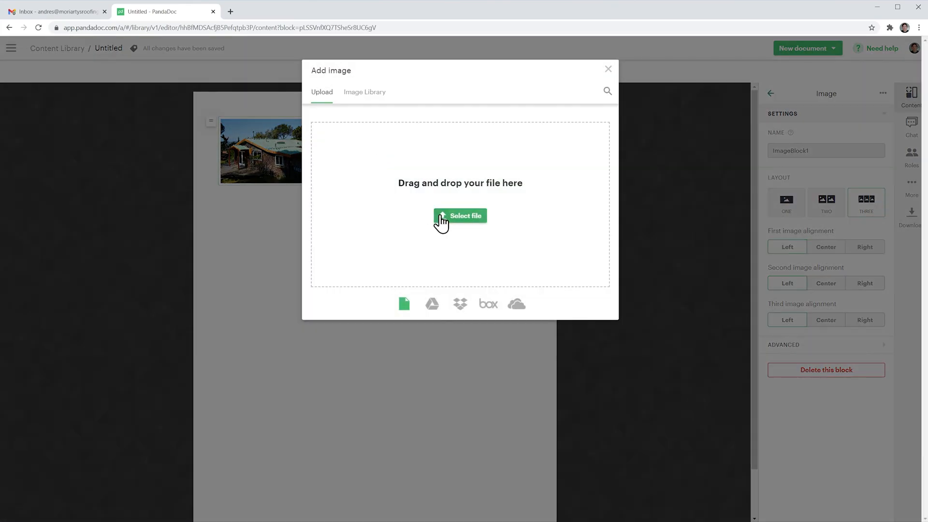
click(460, 215)
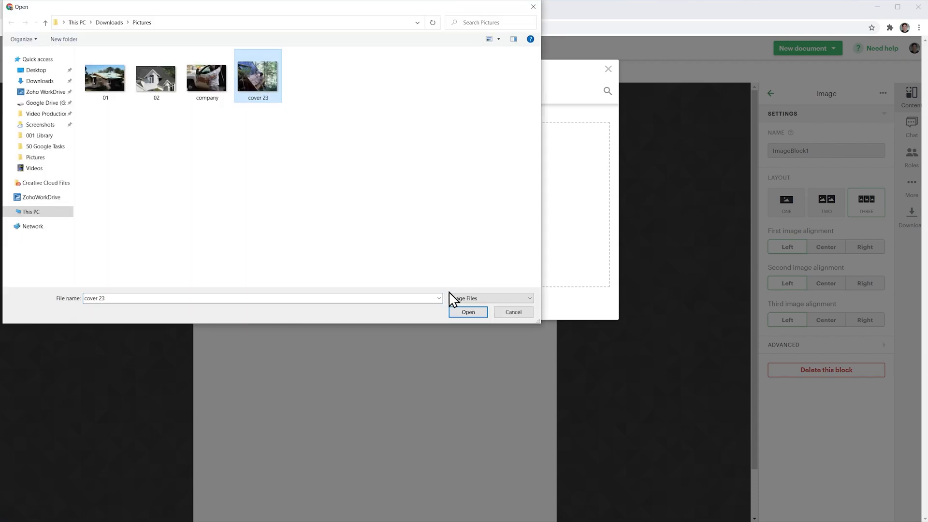
click(467, 312)
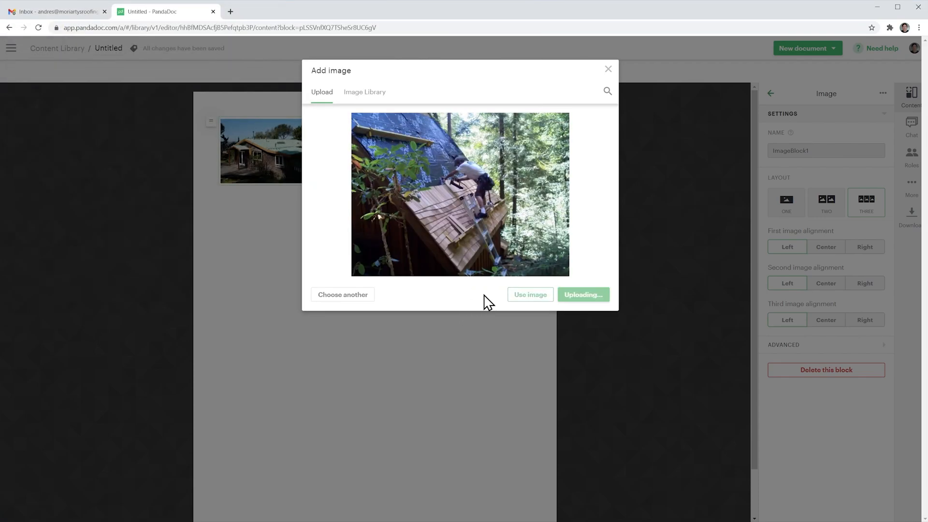
click(529, 293)
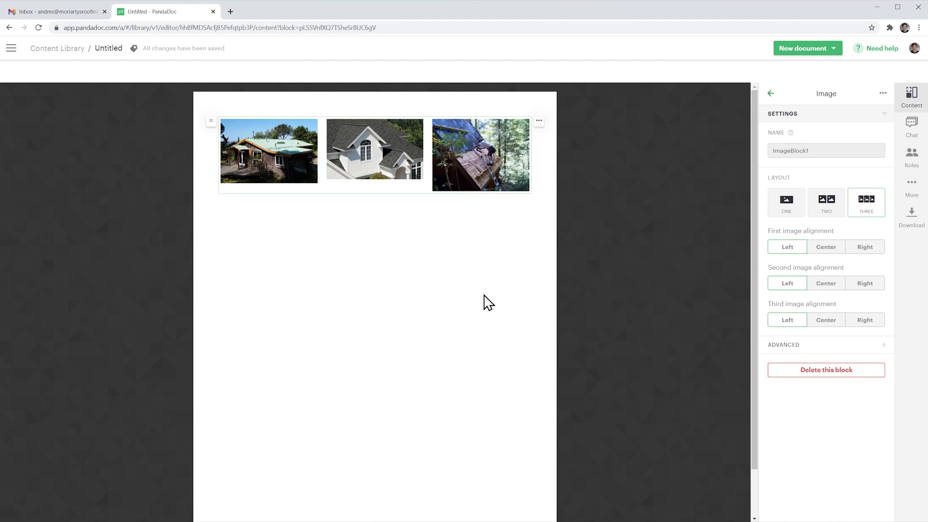
mouse_move(509, 298)
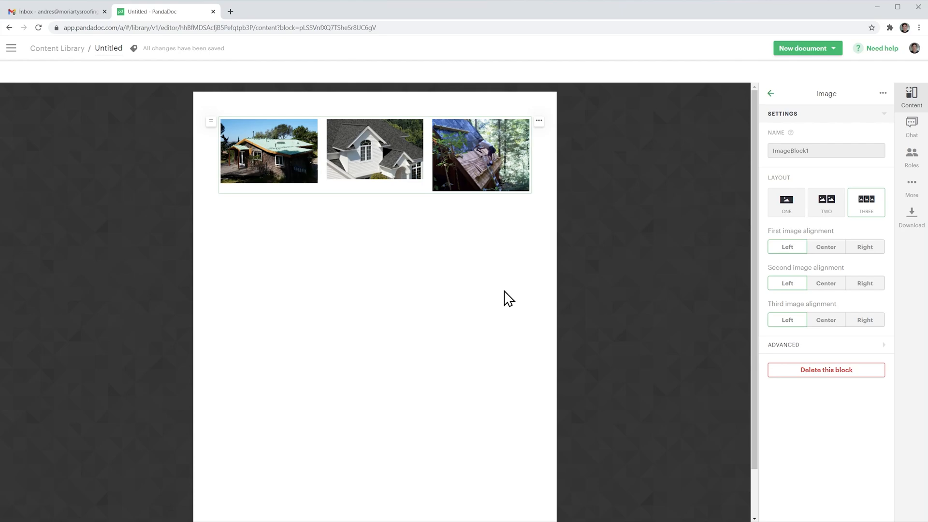
Step: Fill the single-image block below the photo row with the uploaded 'company' truck photo
click(770, 94)
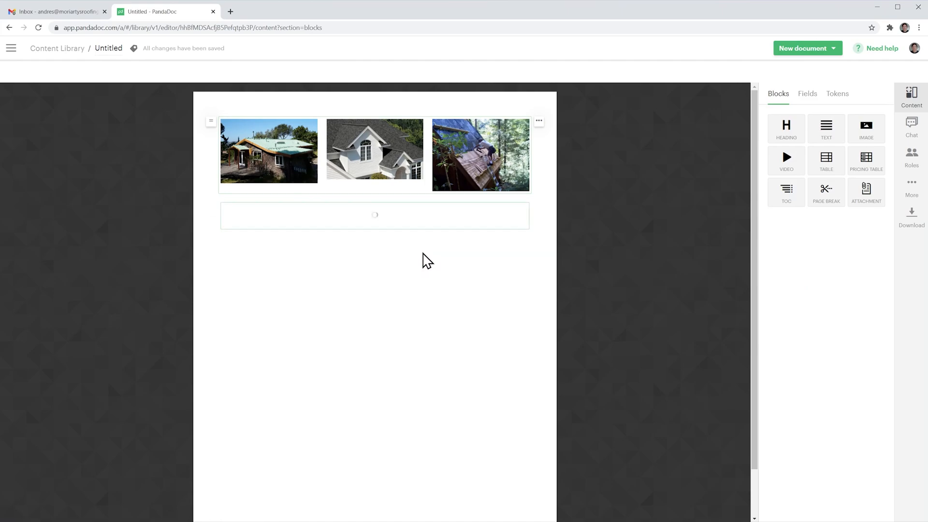
click(375, 214)
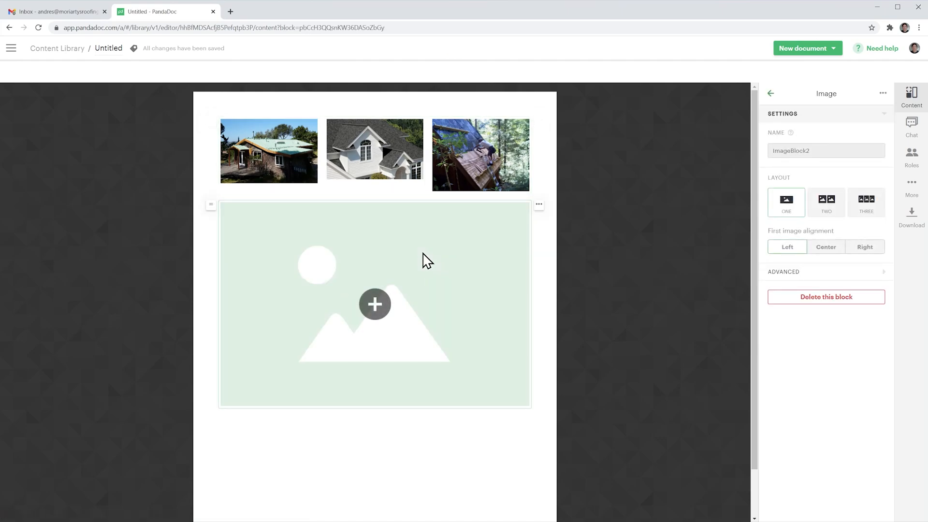
mouse_move(423, 265)
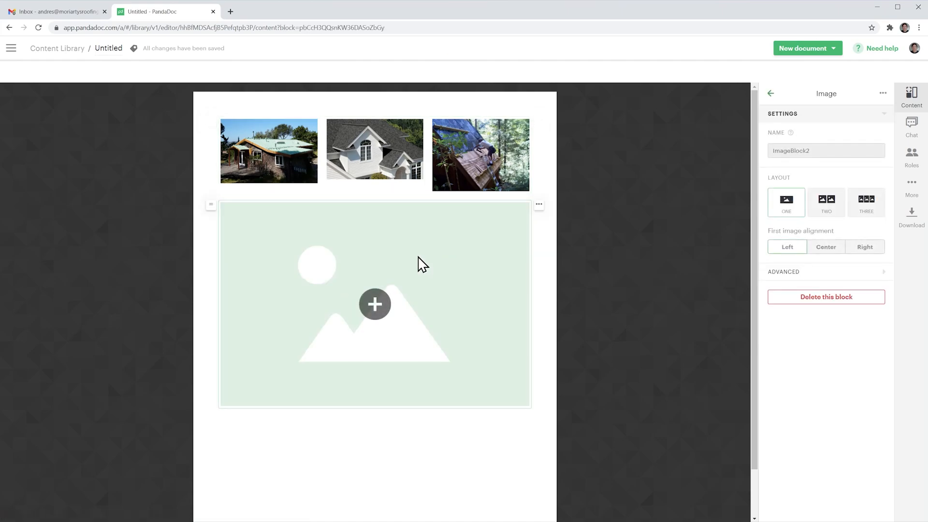
click(375, 305)
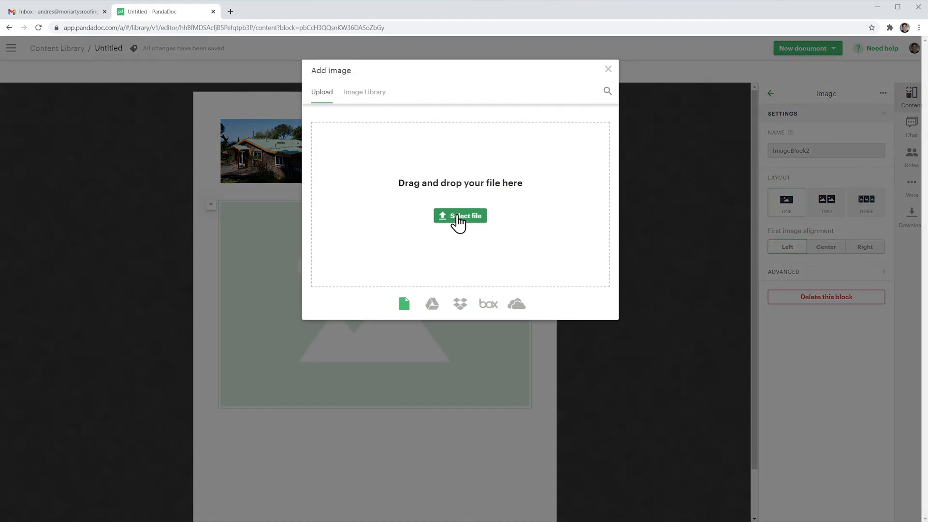
click(461, 216)
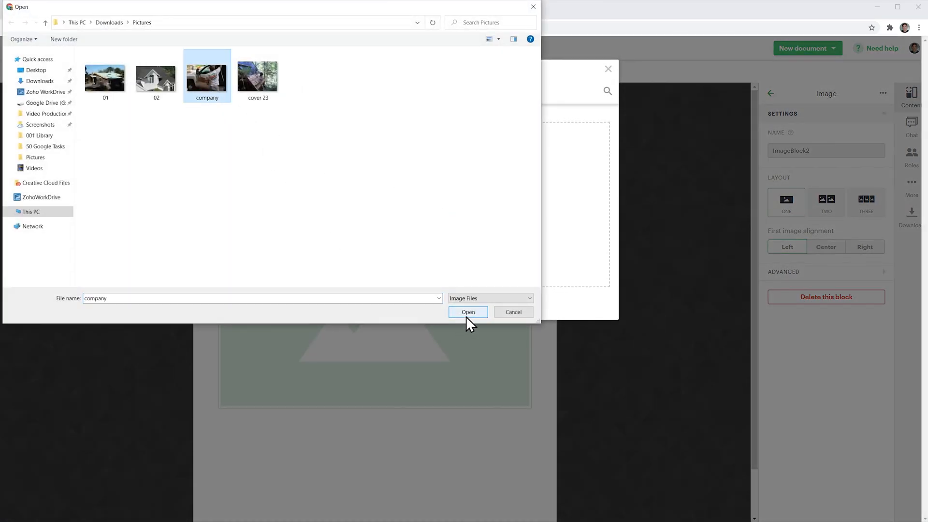
click(468, 312)
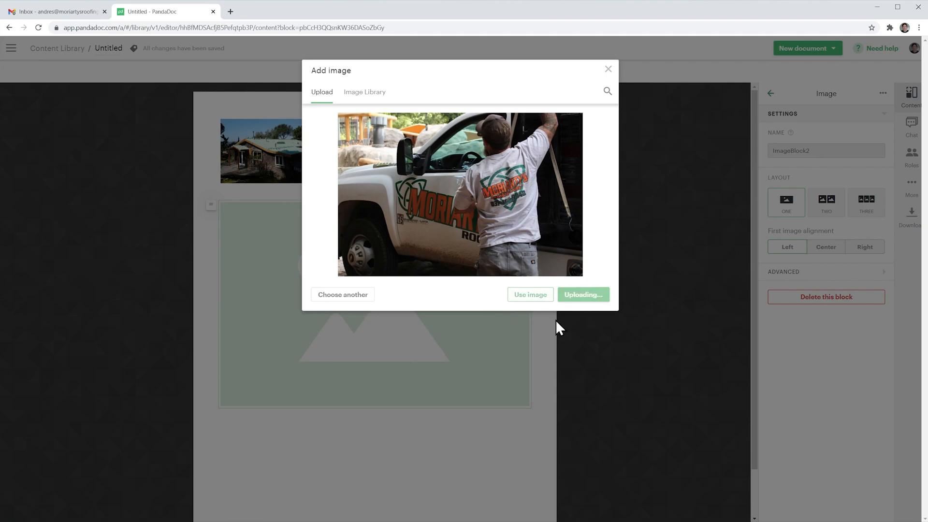
click(530, 295)
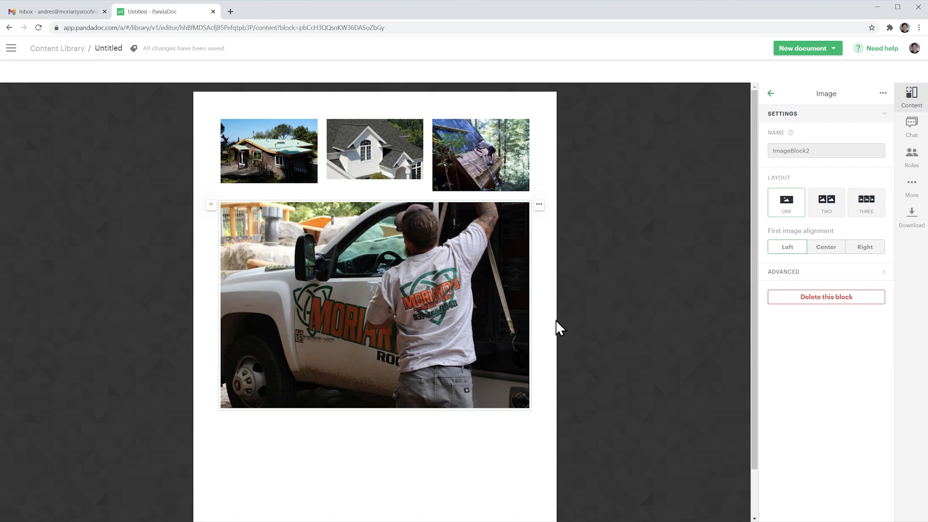
mouse_move(601, 290)
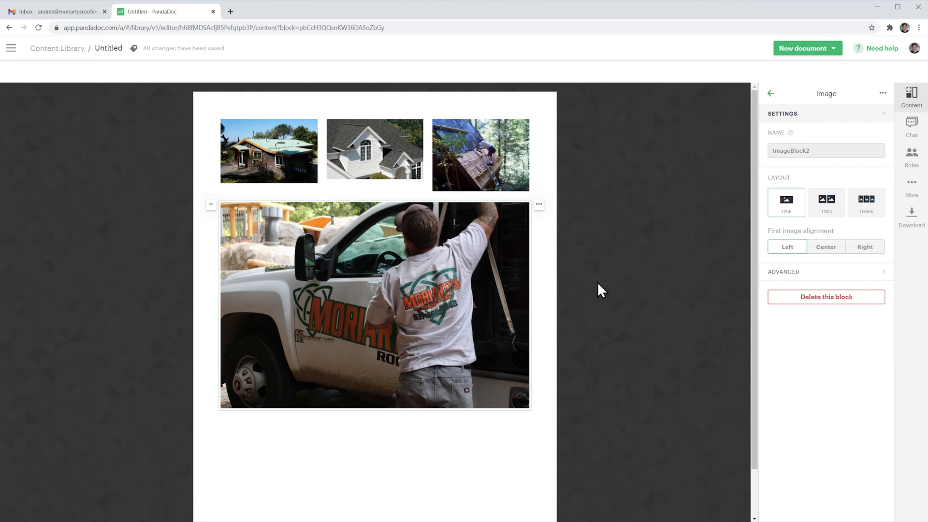
Step: Add a heading reading 'Pictures' above the photos
click(771, 94)
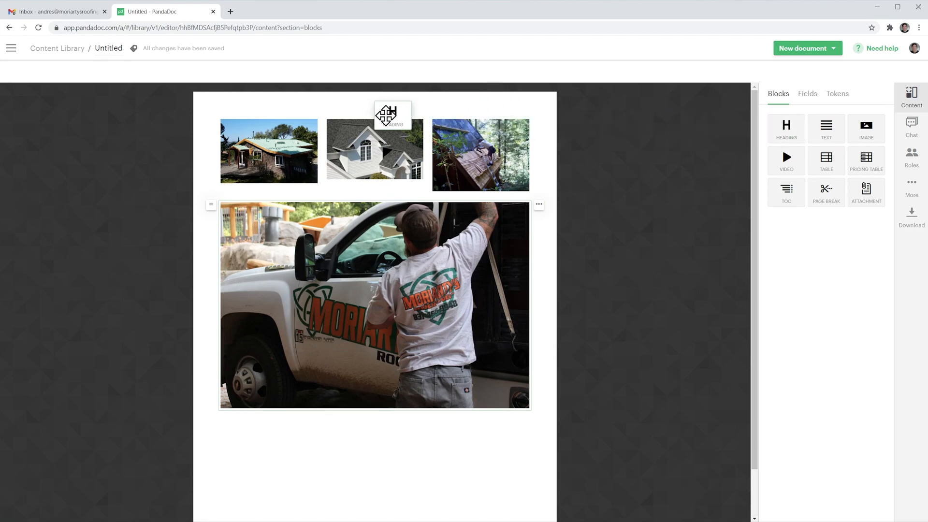
click(391, 114)
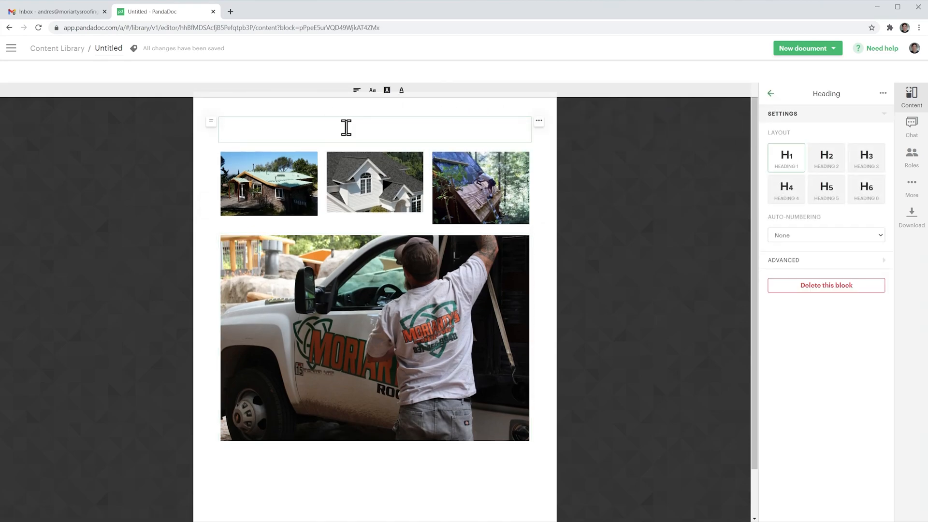
text(Pictures)
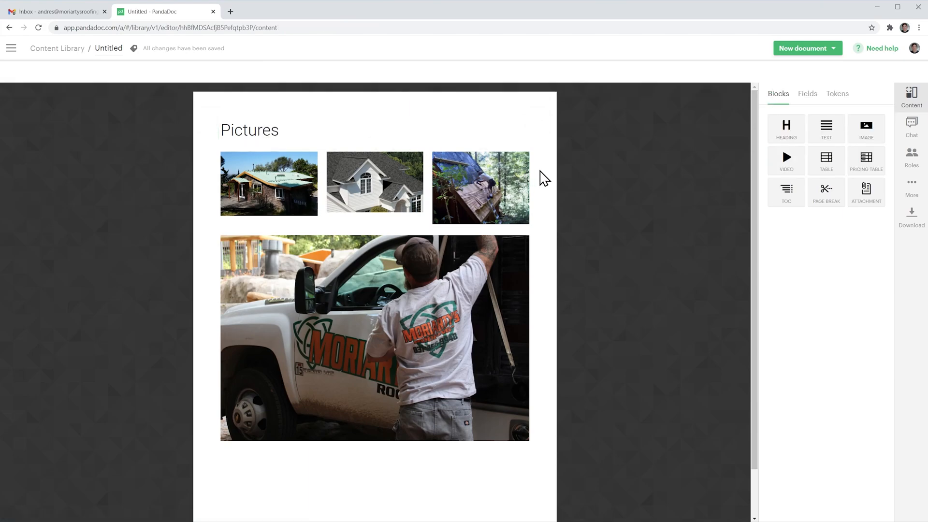
Step: Rename the untitled item to '01 Pictures' via the breadcrumb title
double_click(108, 49)
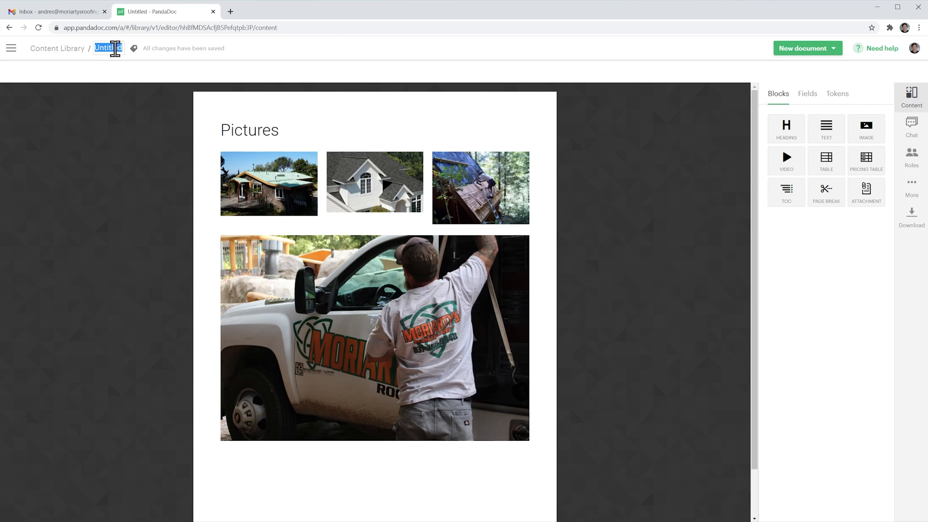
text(01 Pictures)
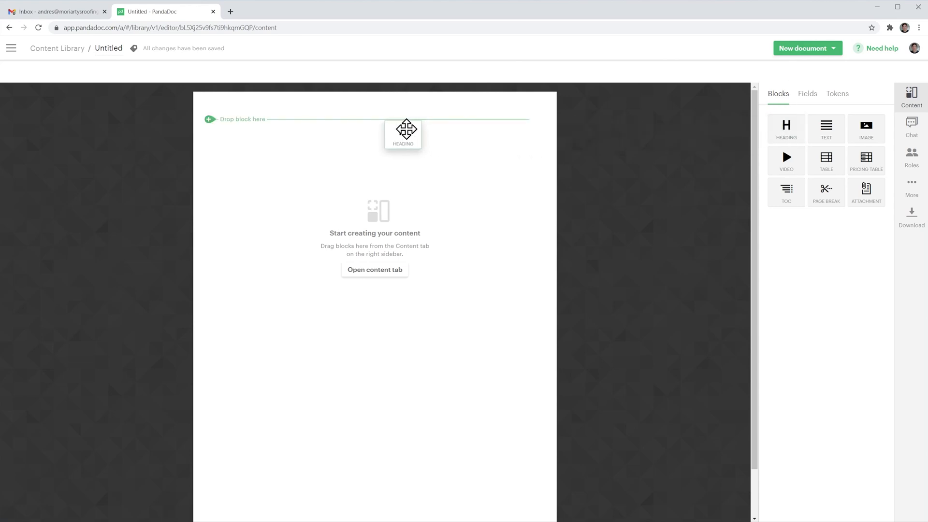
Step: Add a heading reading 'Signature area' at the top of the new item
drag(786, 129, 375, 128)
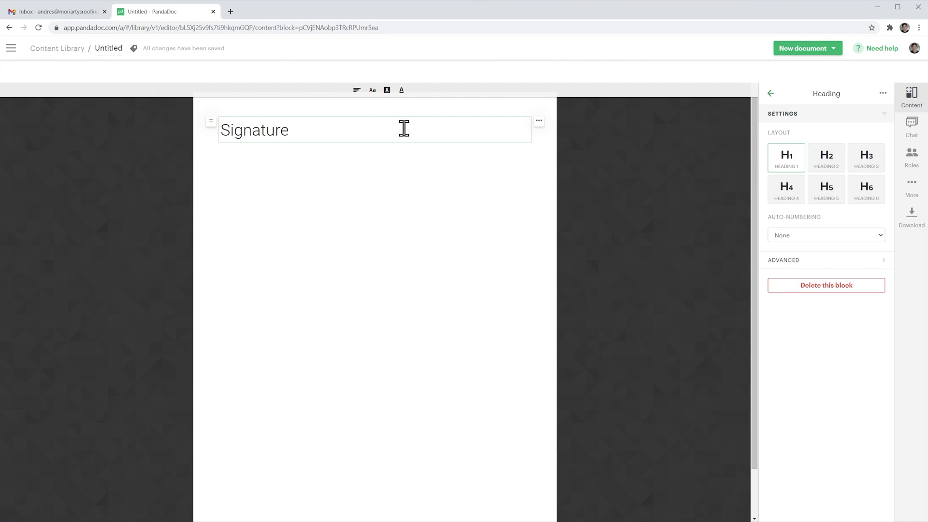
text(area)
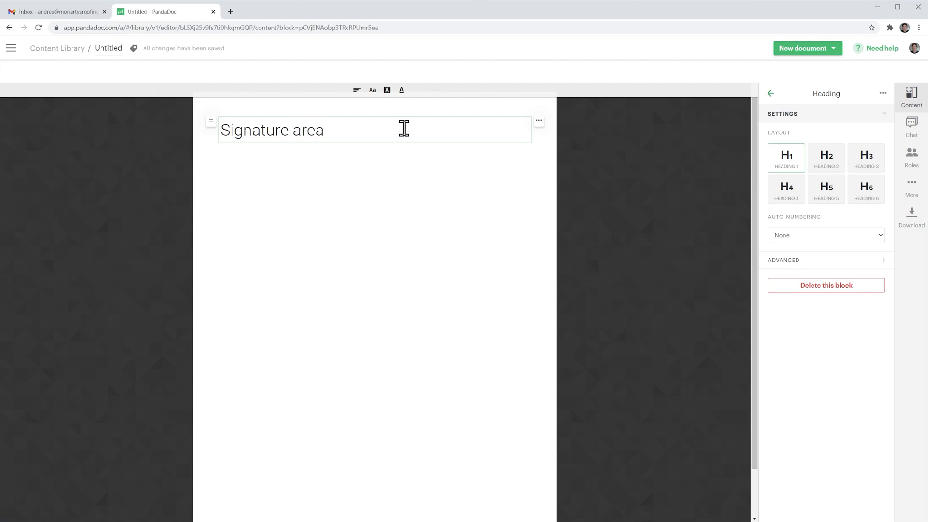
Step: Add a text block listing 'Customer Name' and 'Signature' below the heading
click(771, 94)
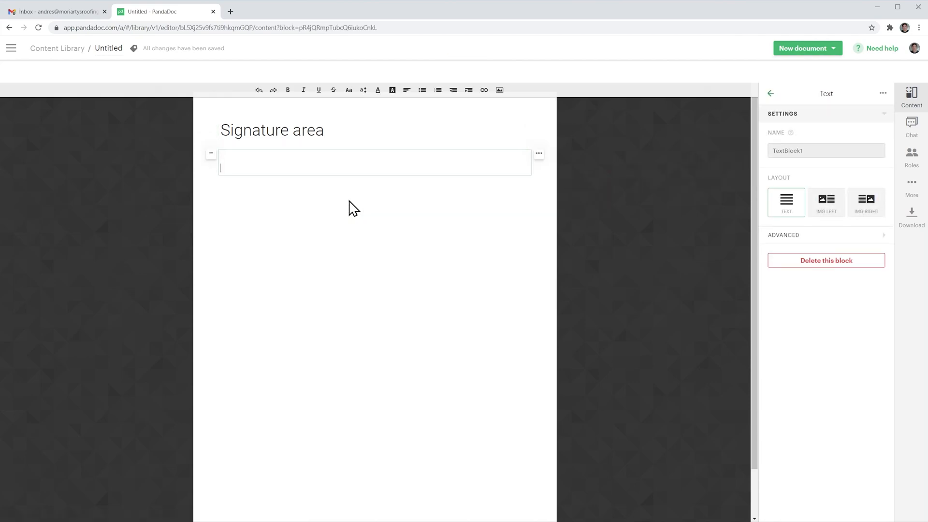
text(Customer Name)
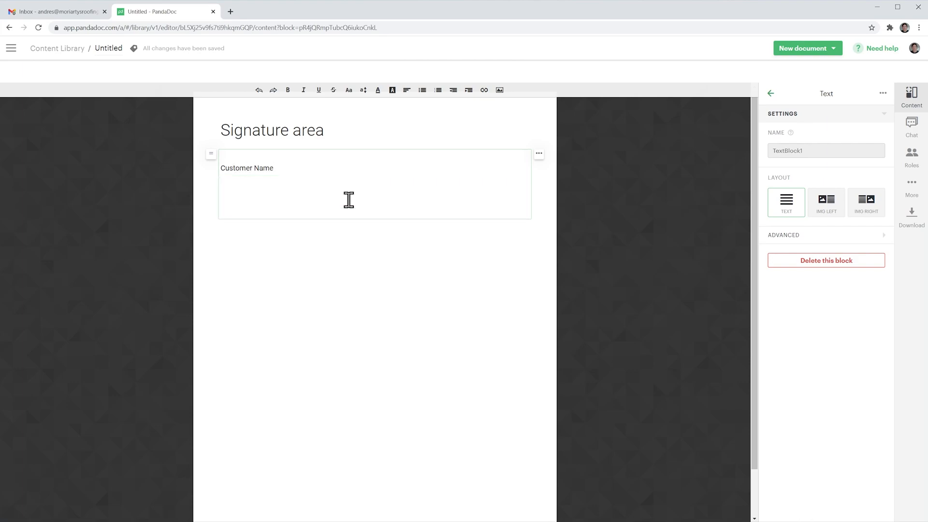
text(Signa)
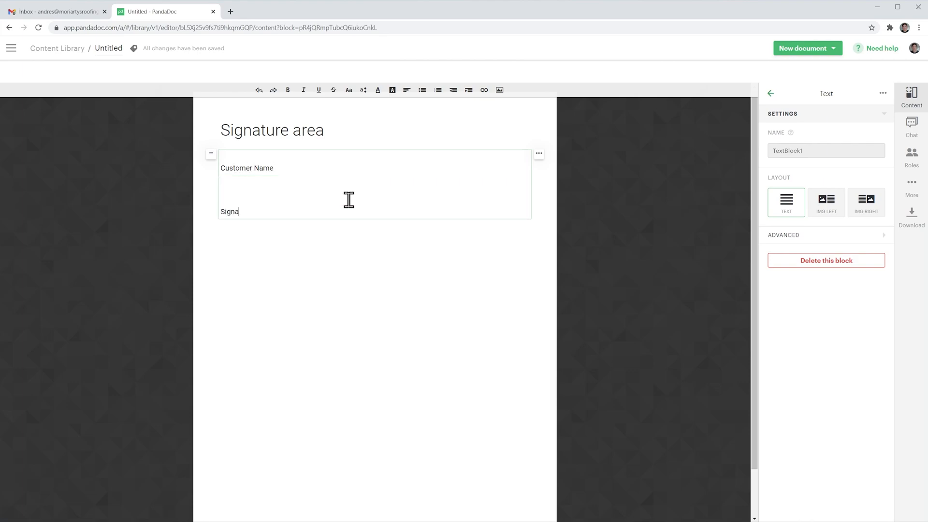
text(ture)
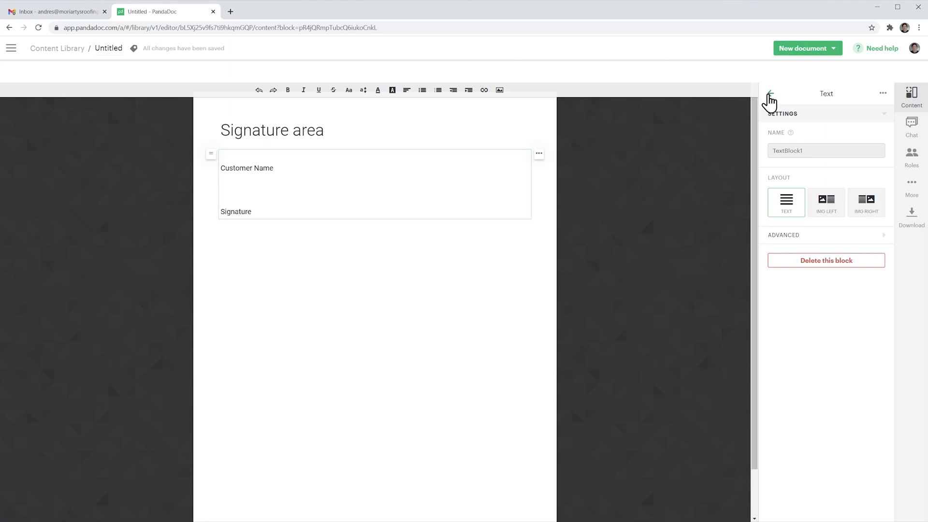
click(770, 93)
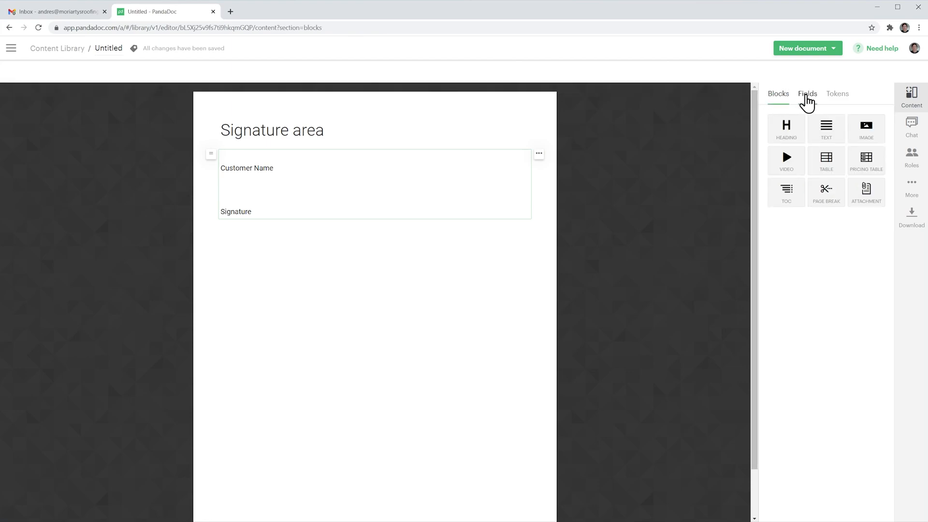
Step: Place a Textfield above Customer Name and a Signature field above Signature from the Fields list
click(807, 94)
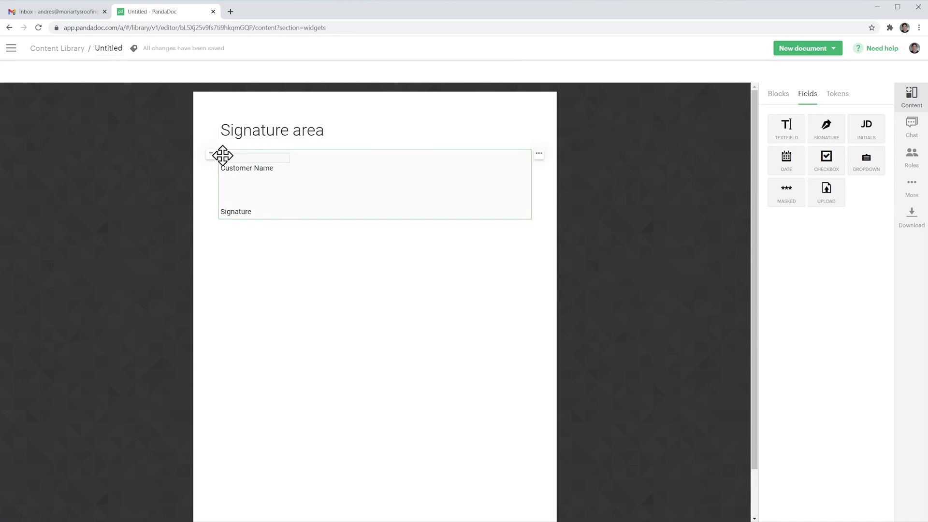
click(254, 157)
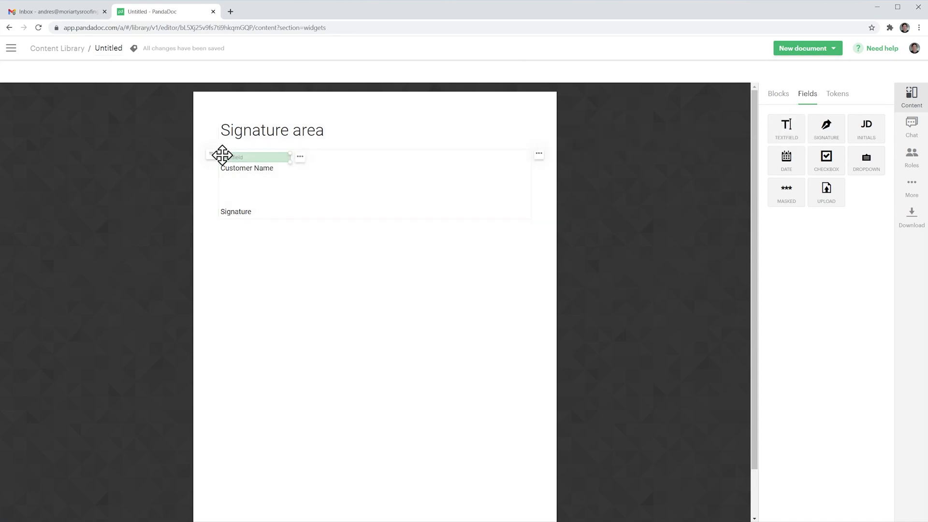
click(252, 157)
text(Cli)
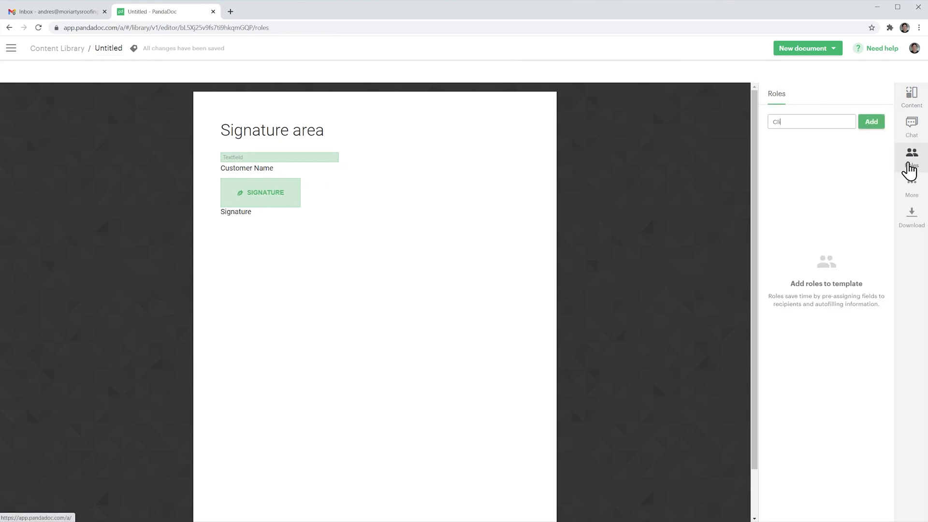
Step: Create the Client role and assign it to both the text field and the signature field
click(871, 121)
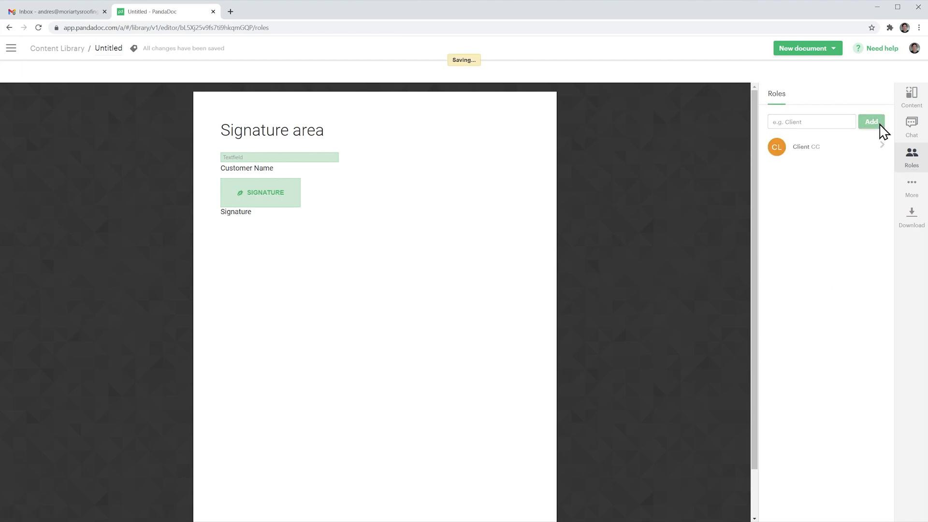
click(278, 156)
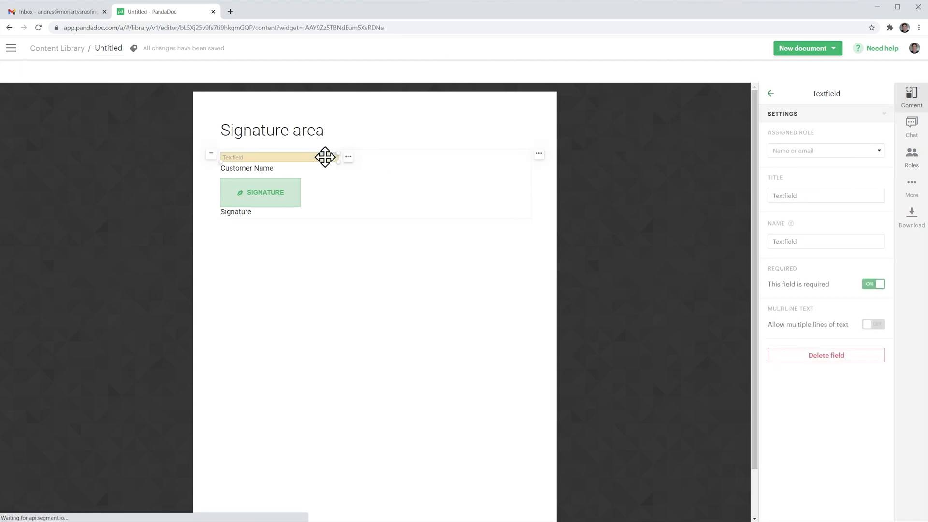
click(824, 151)
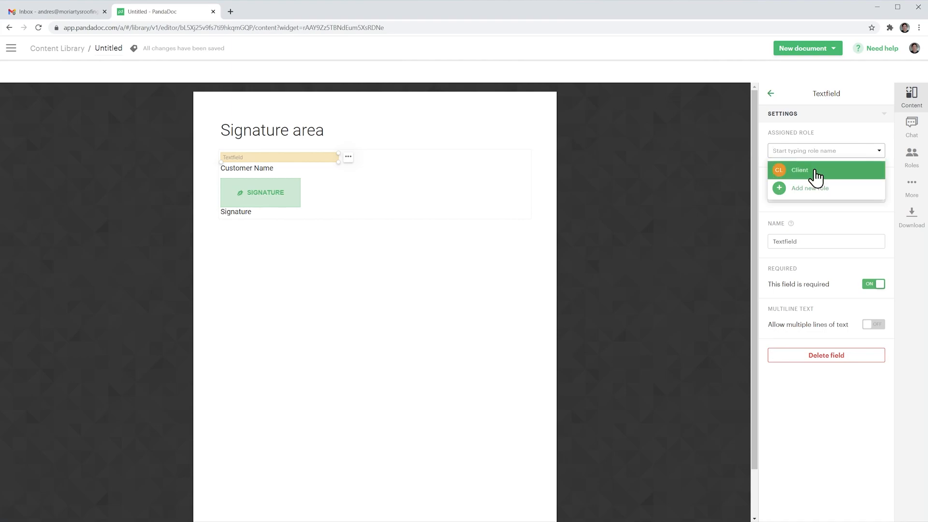
click(800, 170)
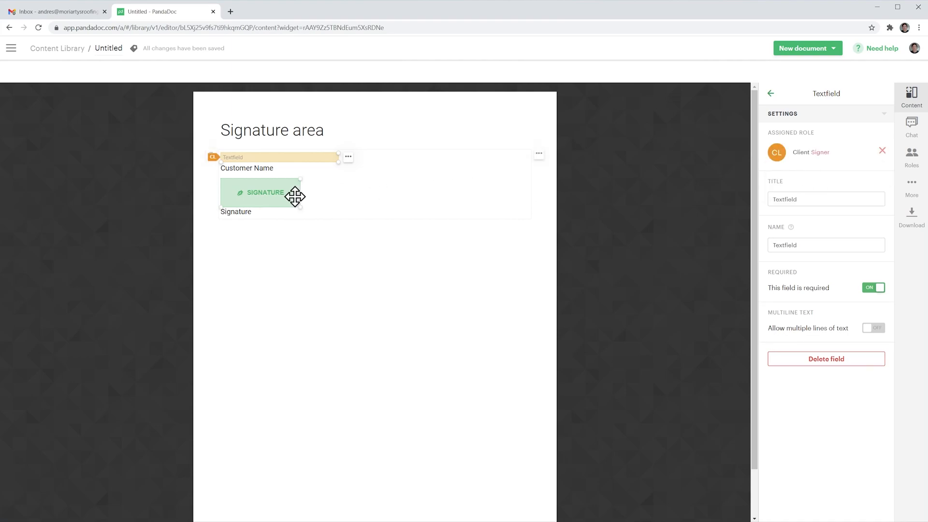
click(265, 191)
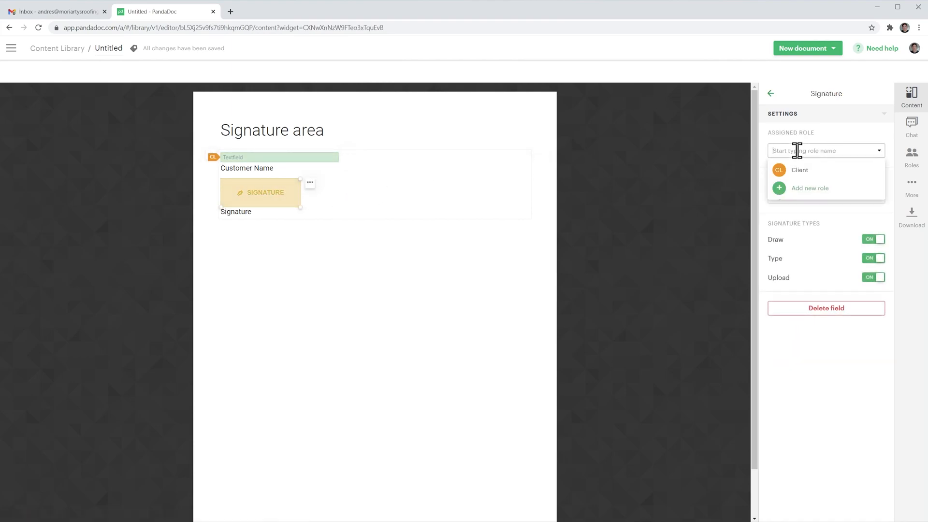
click(800, 170)
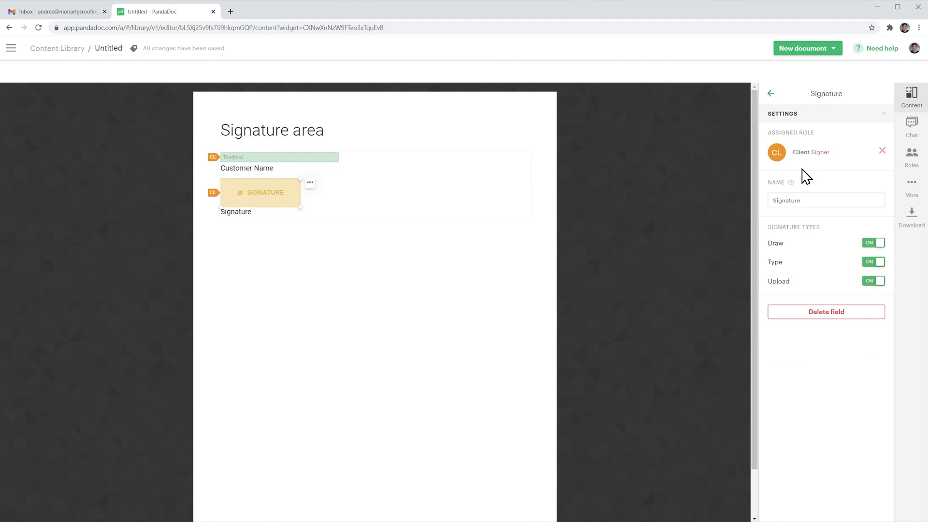
Step: Rename the item to '01 Signature' and return to the Content Library list
double_click(107, 48)
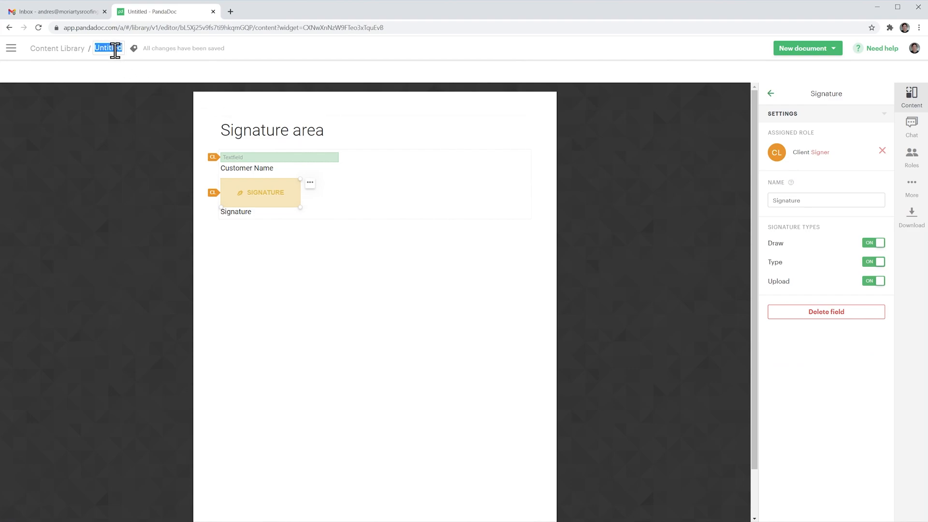
text(01 Signature)
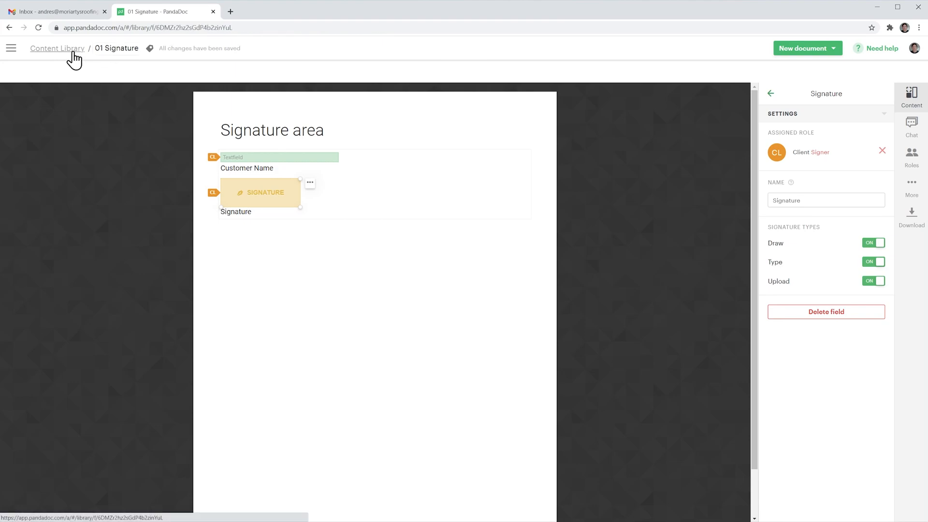
click(57, 48)
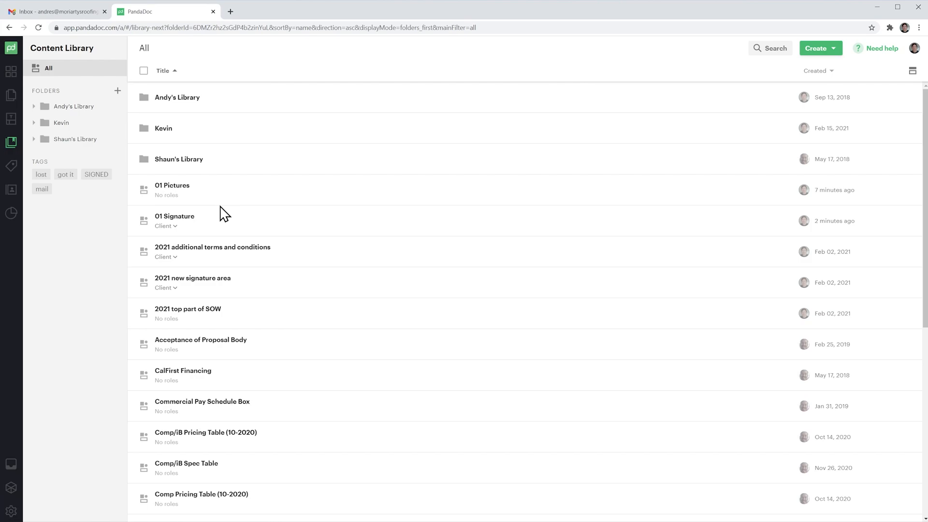
Step: Open PROPOSAL DRAFT from the documents list and scroll to its Acceptance of Proposal terms
click(11, 95)
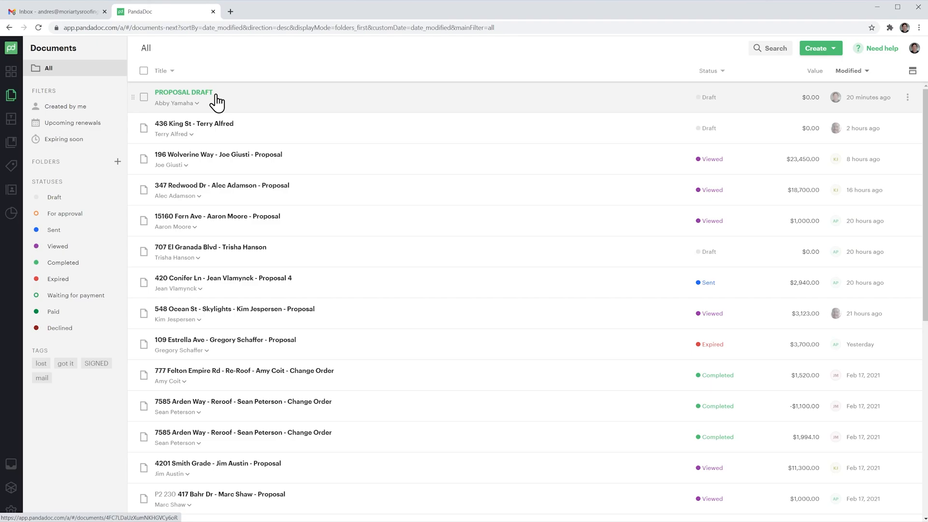
click(184, 93)
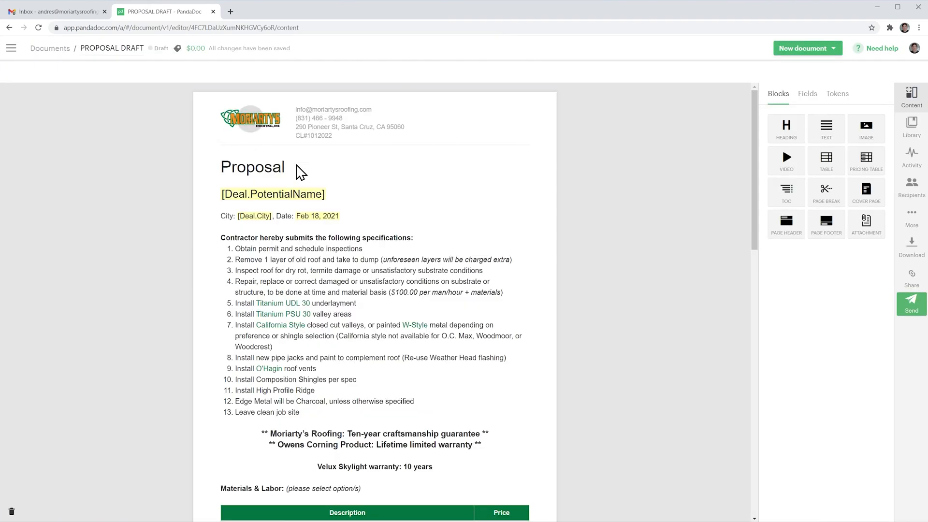
scroll(down, 3)
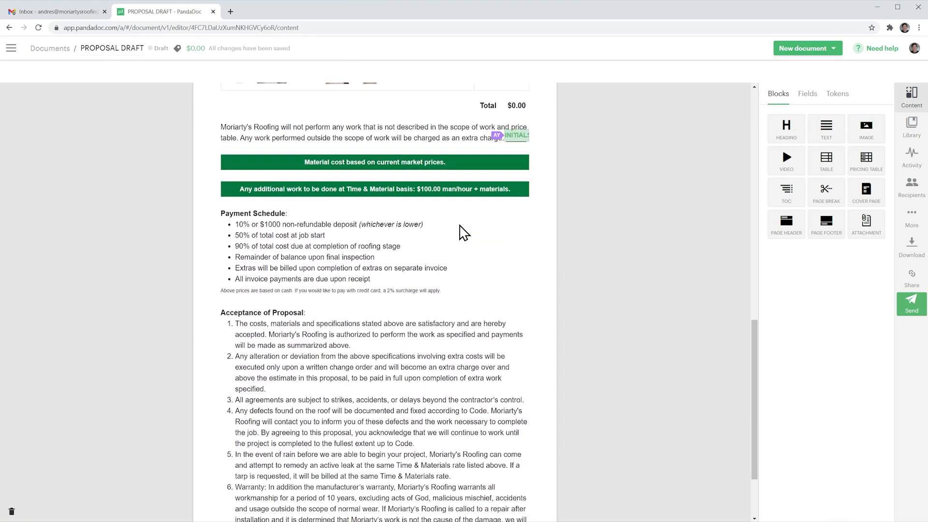
scroll(down, 3)
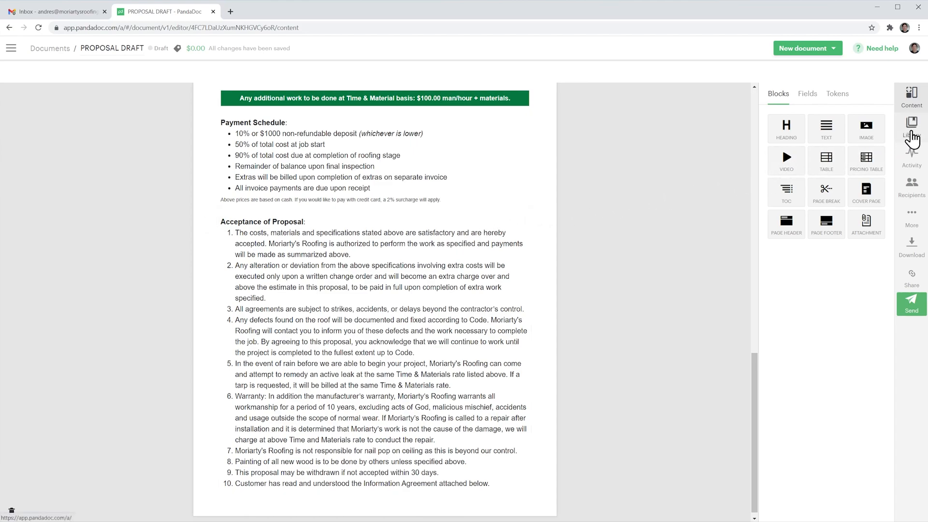
Step: Insert the 01 Pictures library block between Payment Schedule and Acceptance of Proposal
click(912, 126)
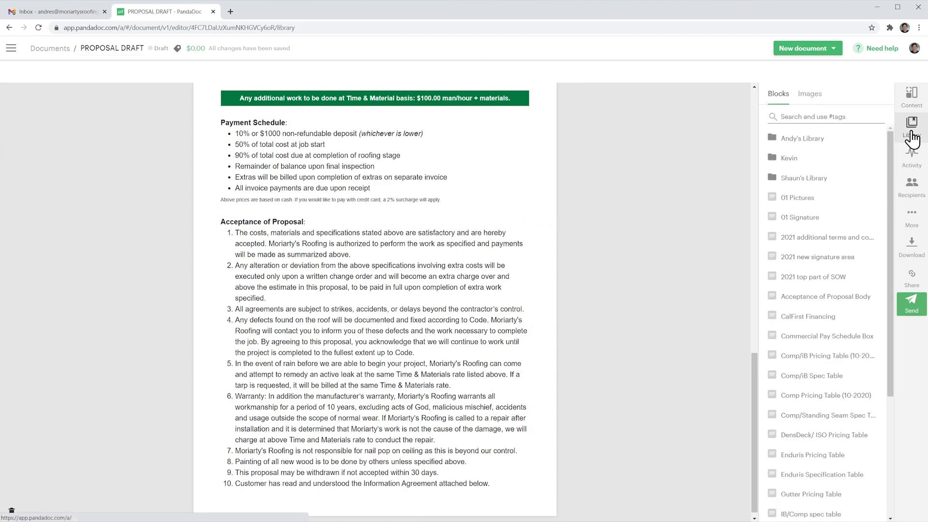
mouse_move(797, 197)
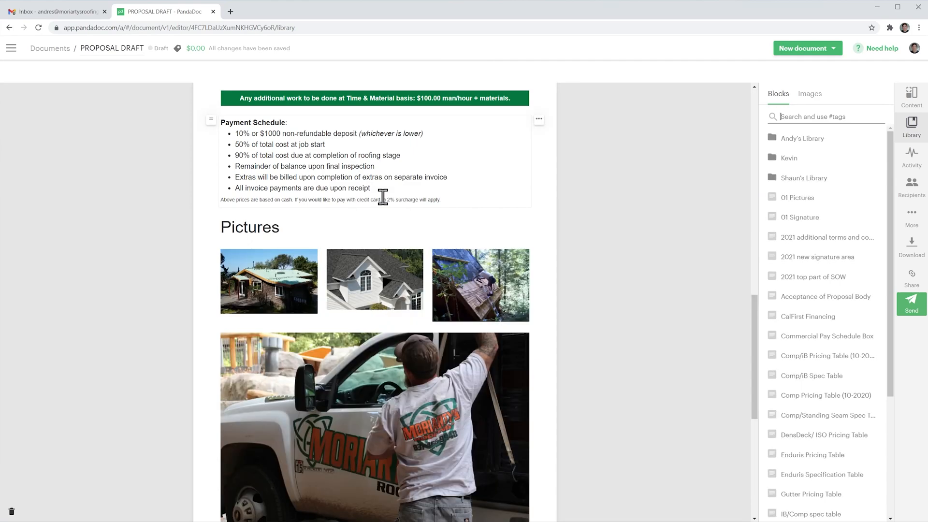
mouse_move(387, 204)
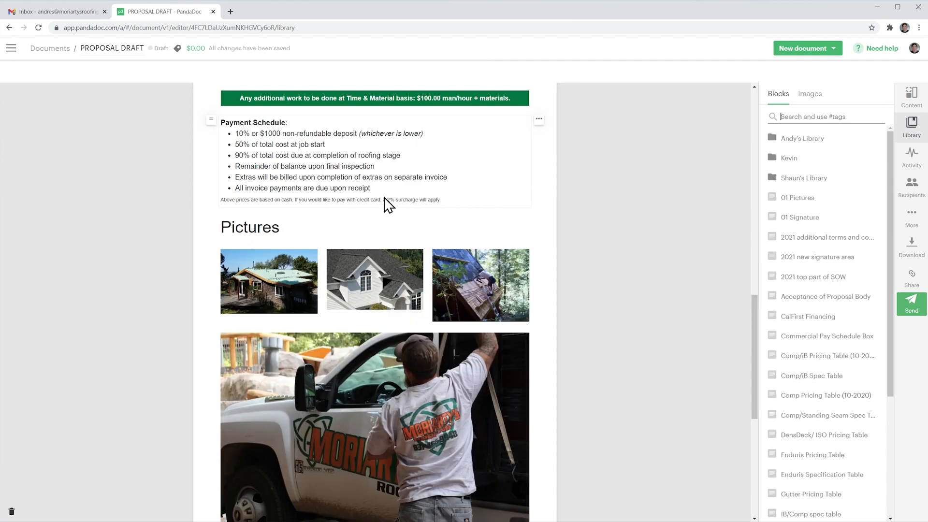
scroll(down, 3)
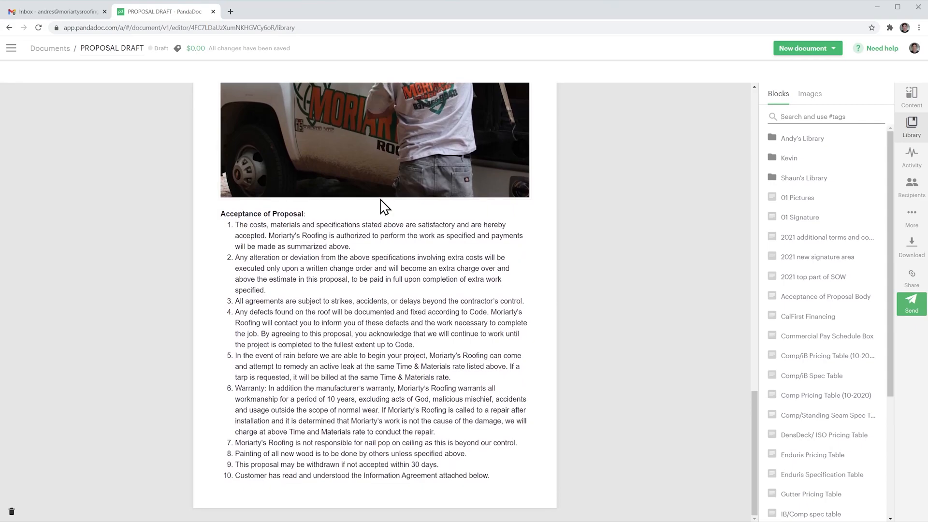
mouse_move(795, 217)
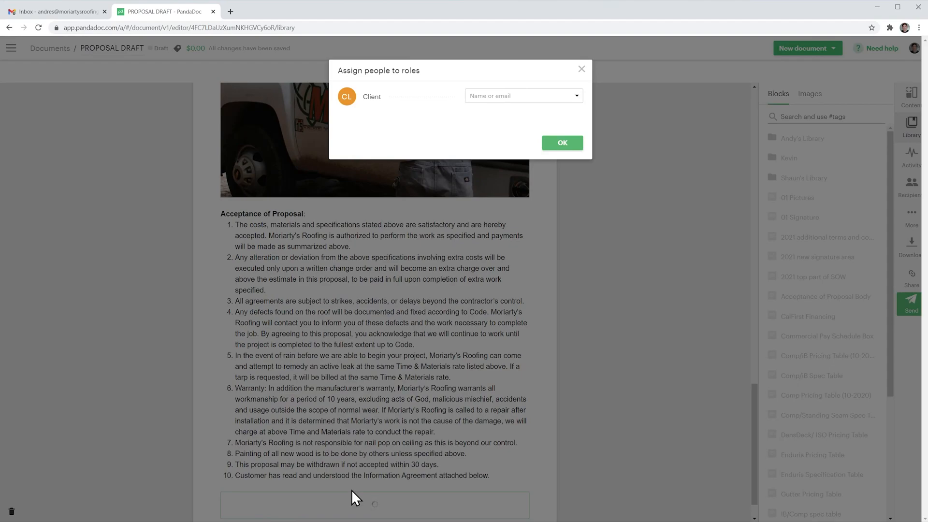
mouse_move(367, 485)
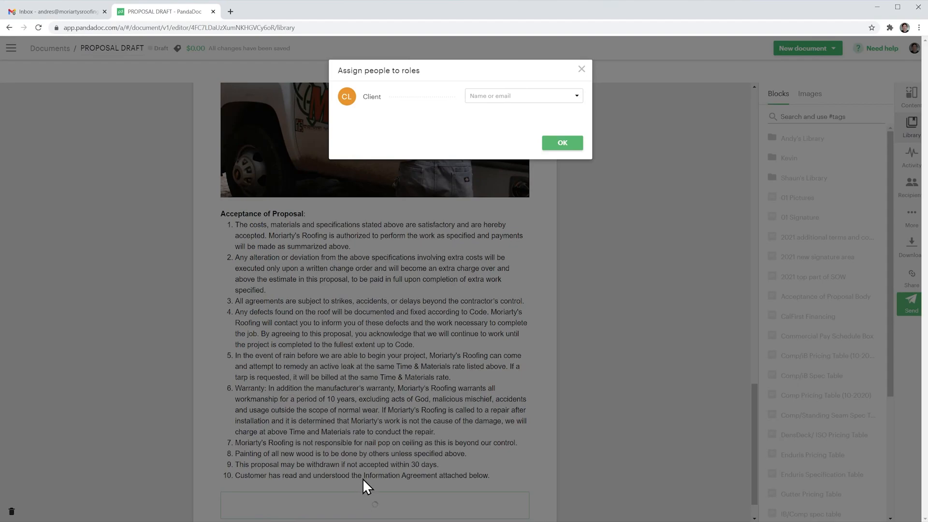
Step: Assign the 01 Signature block's Client role to the suggested contact and confirm
click(520, 96)
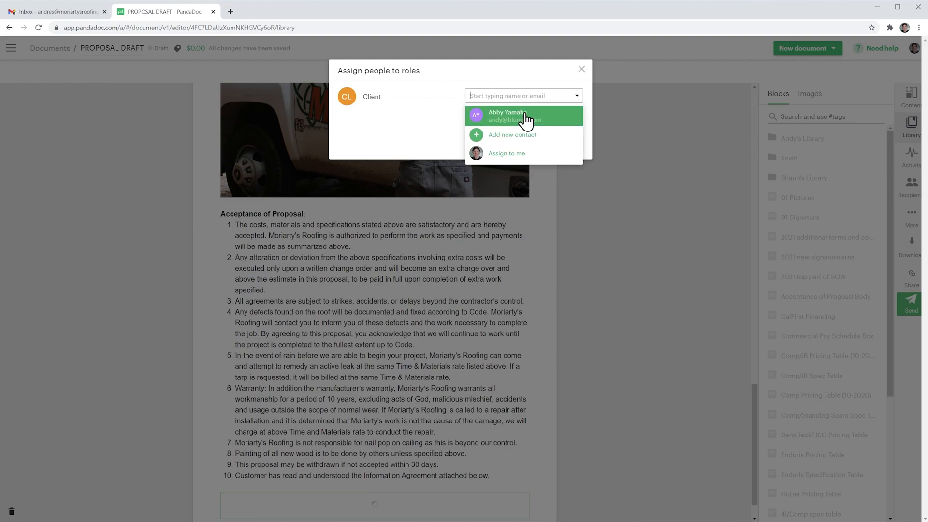
click(524, 115)
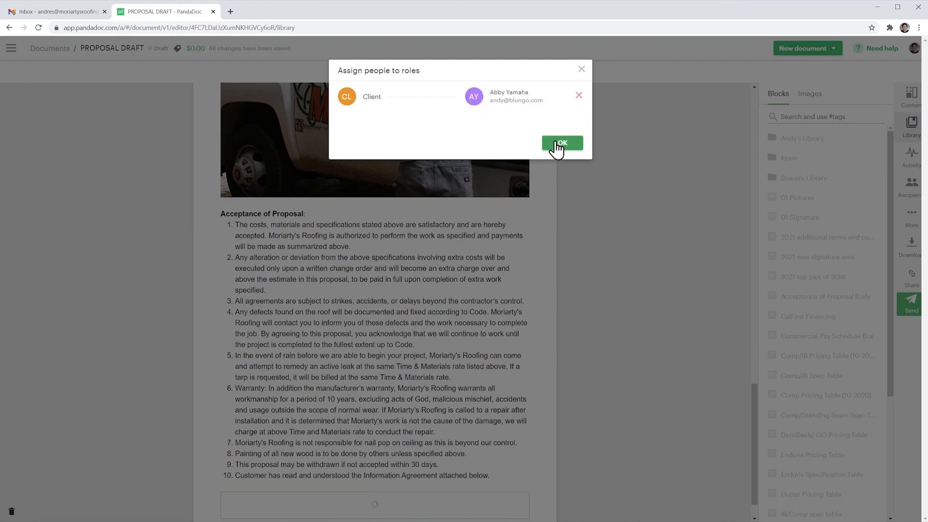
click(560, 143)
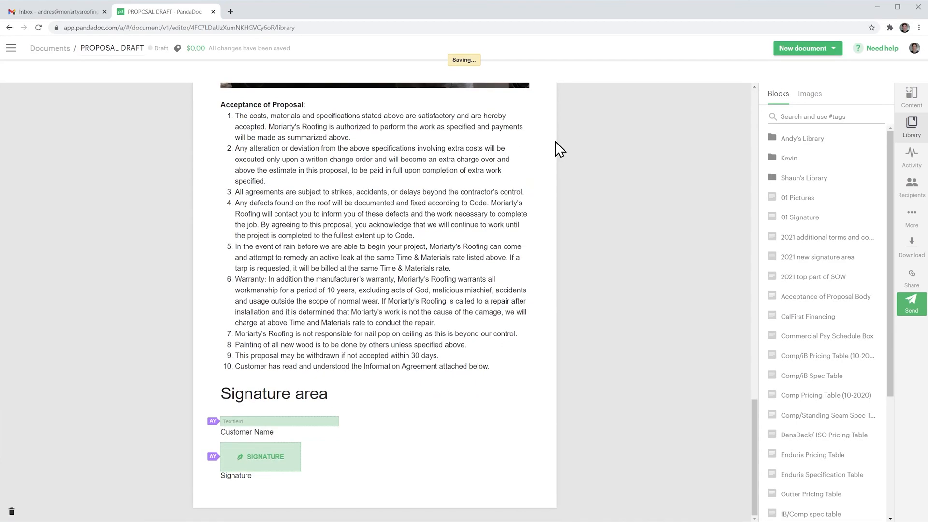